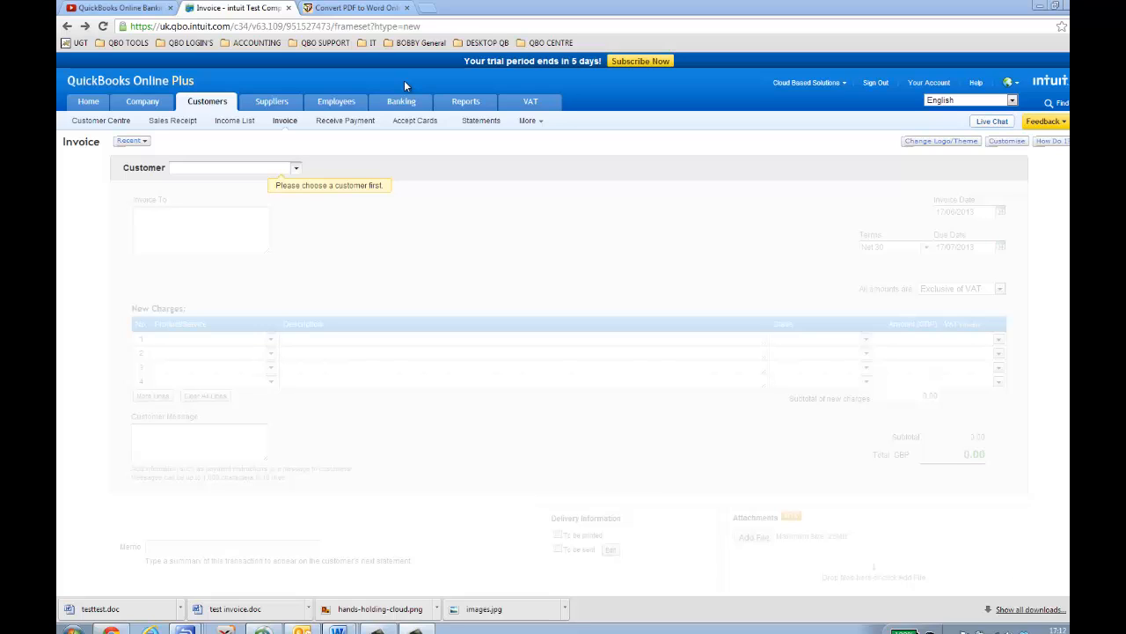
Fill the invoice with customer AAA and a Sales line described 'test' for 100.00.
left_click(401, 100)
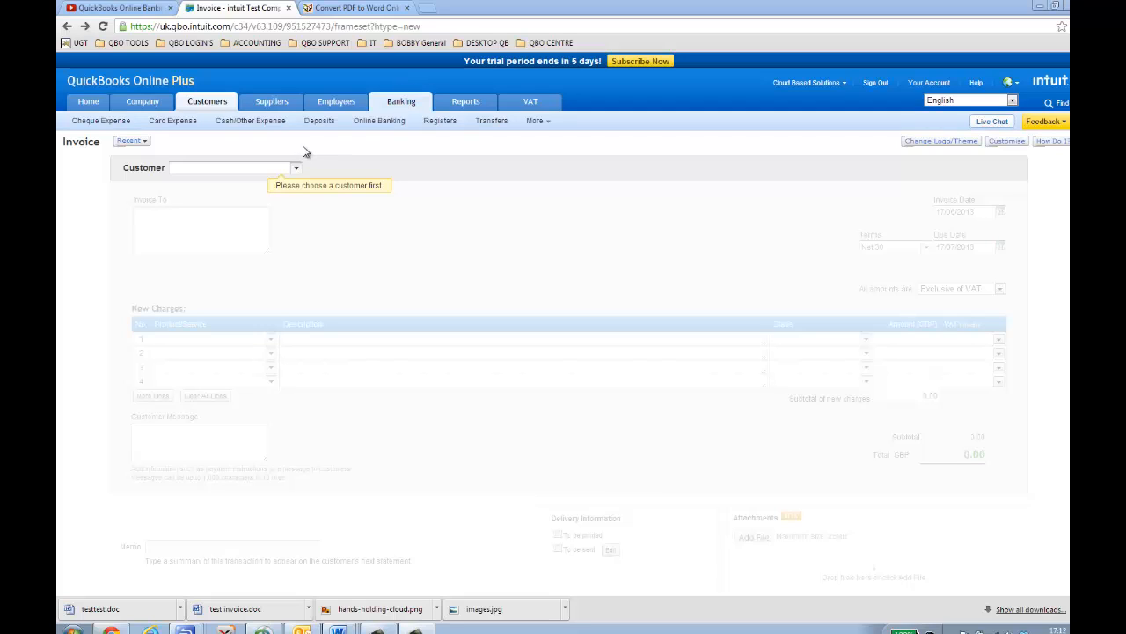
left_click(208, 100)
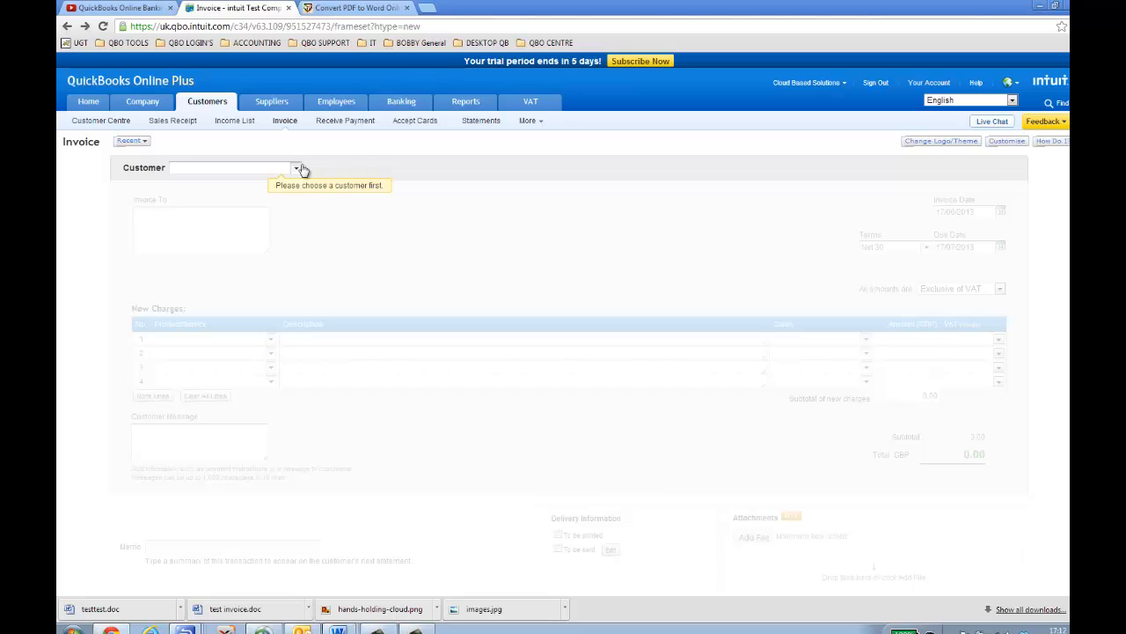
type("AAA")
left_click(213, 338)
type("Sales")
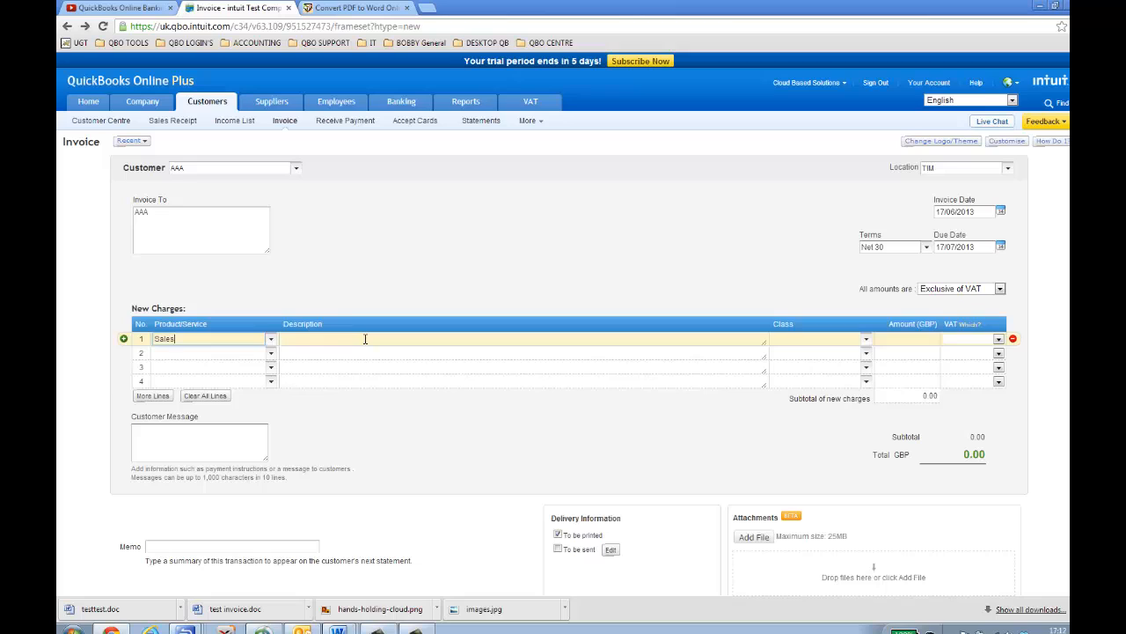
type("test")
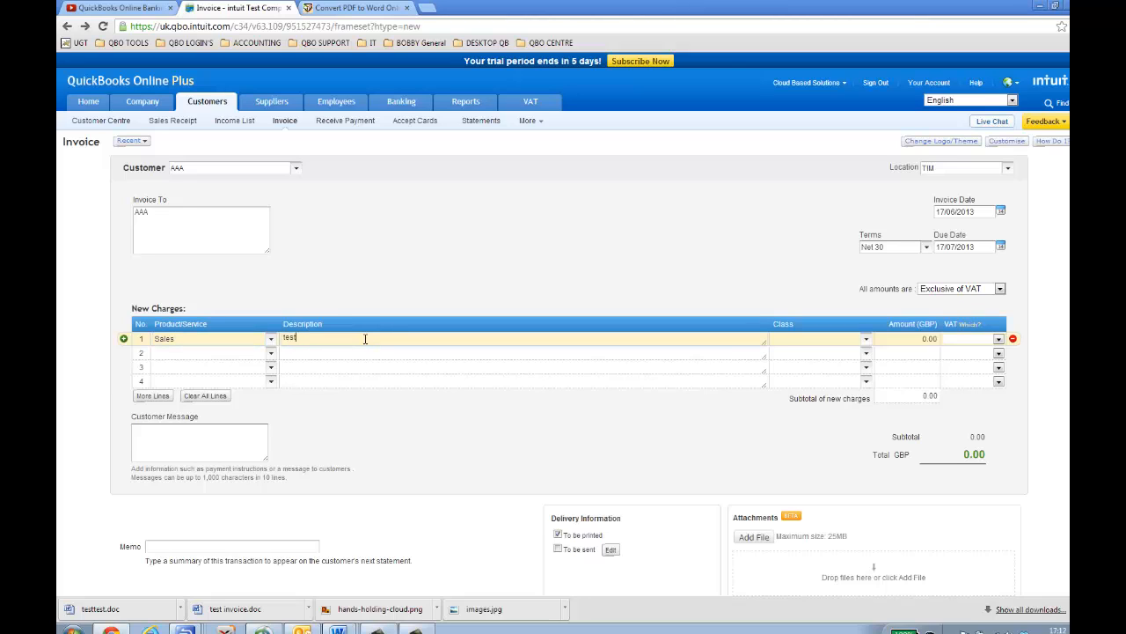
type("10")
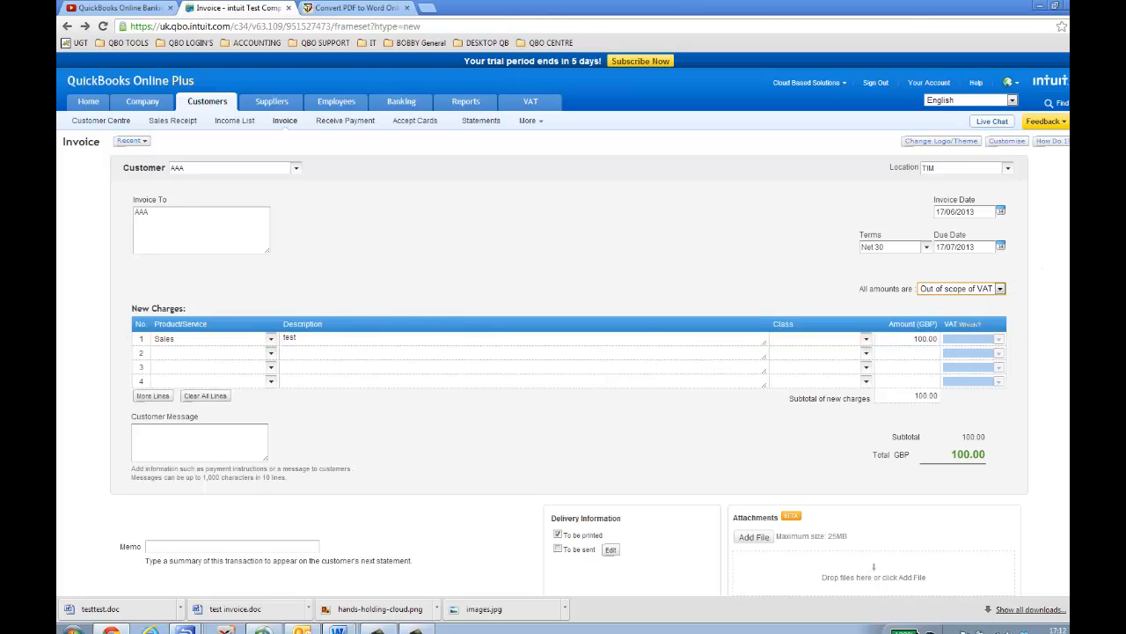
Save the invoice and show its print preview as invoice 1009 for AAA, 100.00 due.
scroll("down", 3)
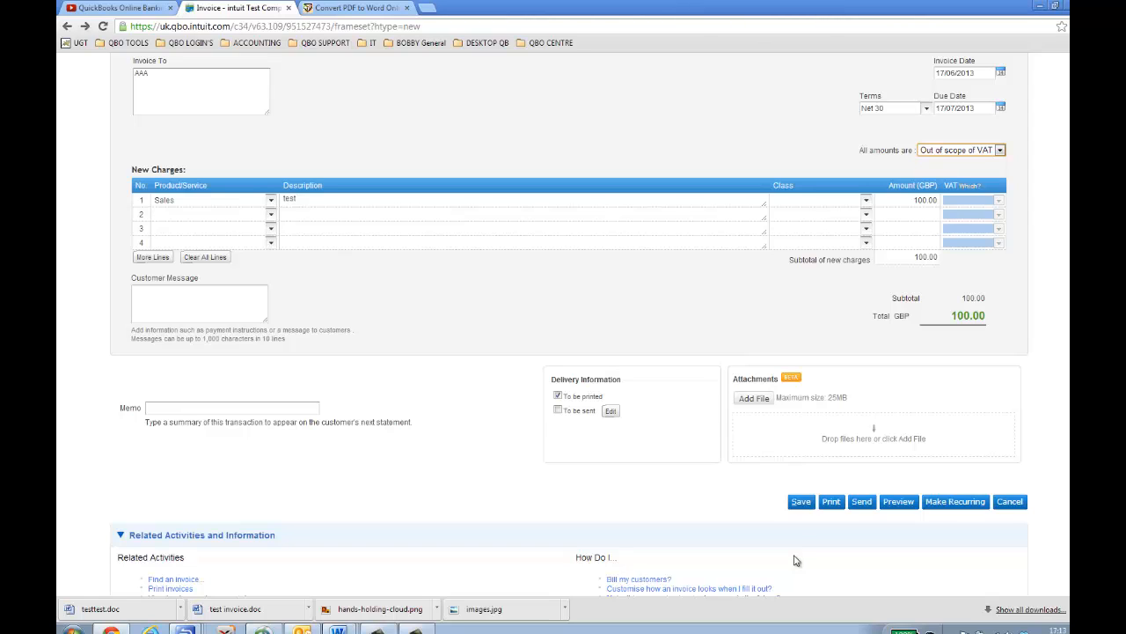
mouse_move(799, 512)
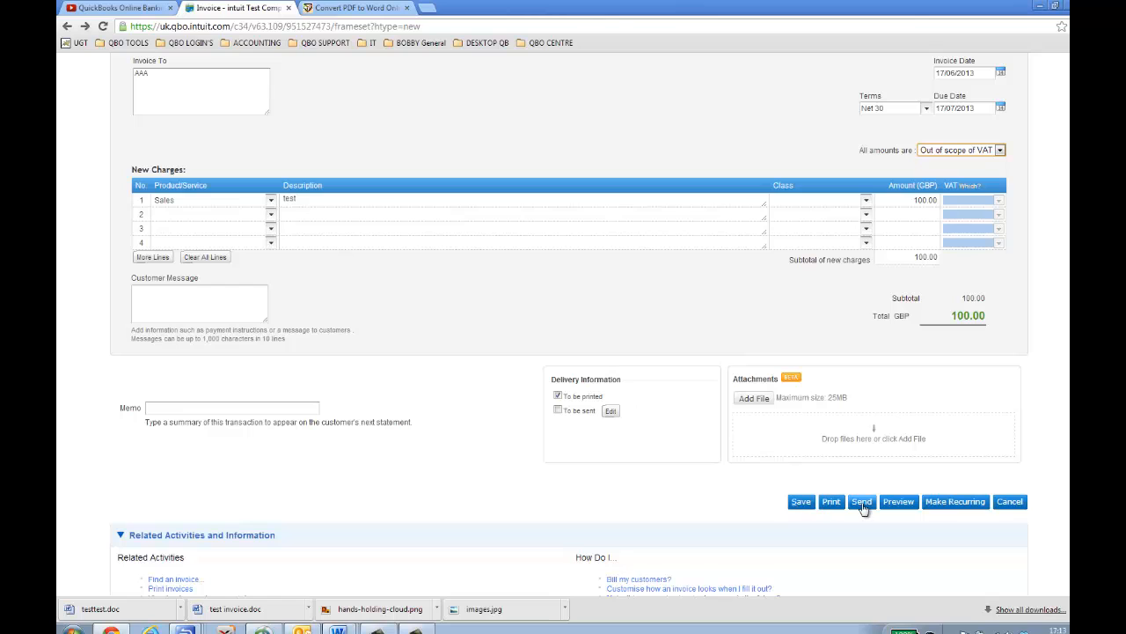
mouse_move(898, 501)
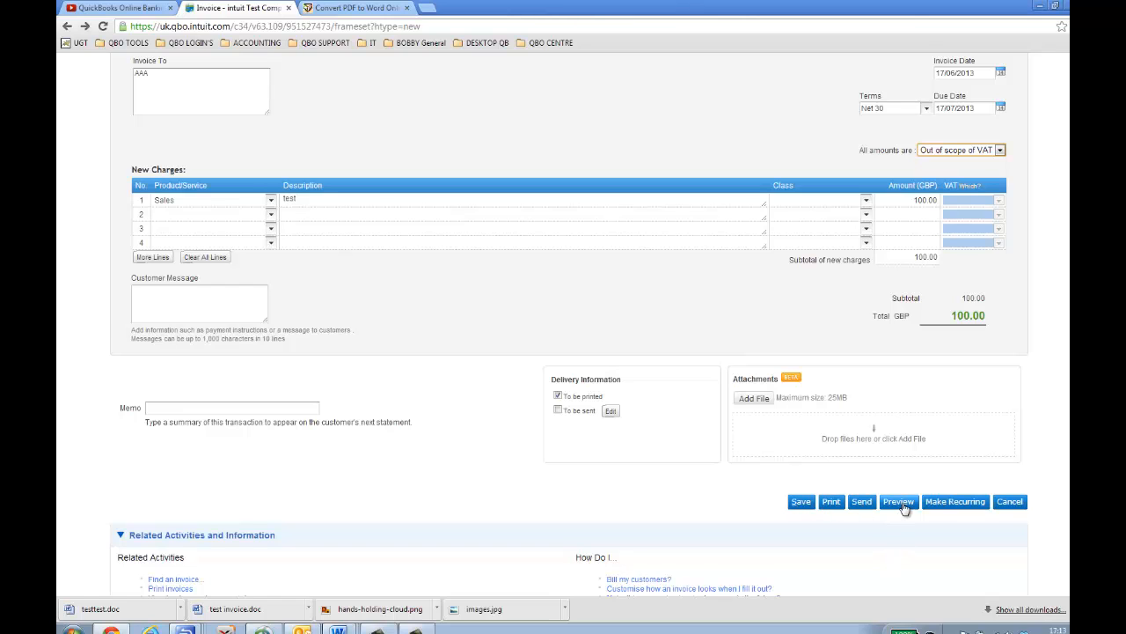
left_click(898, 502)
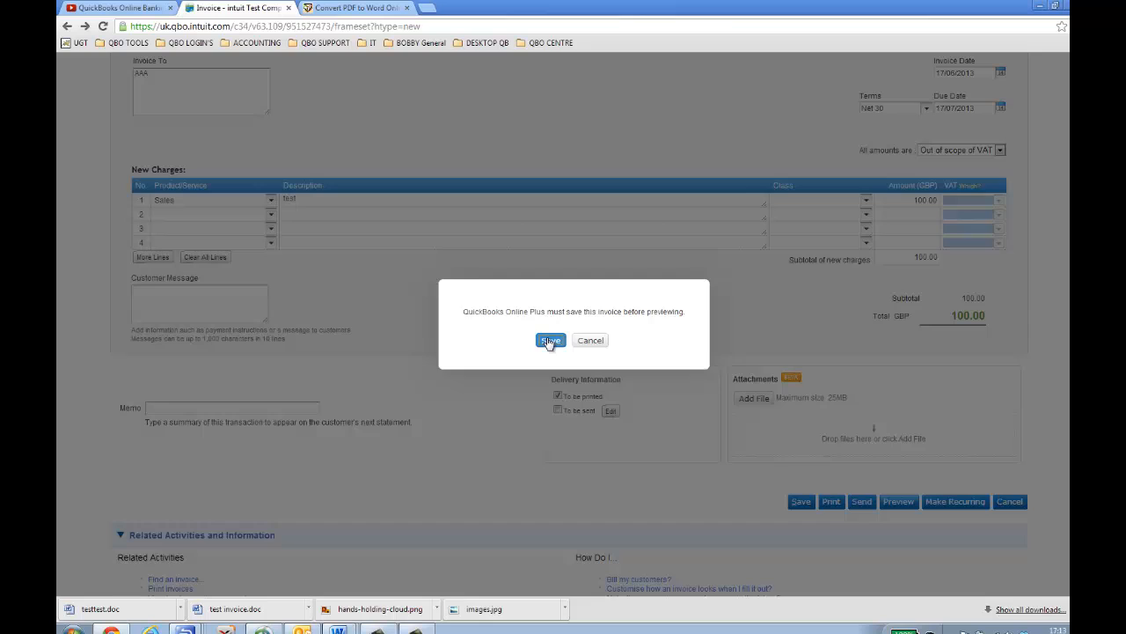
left_click(549, 341)
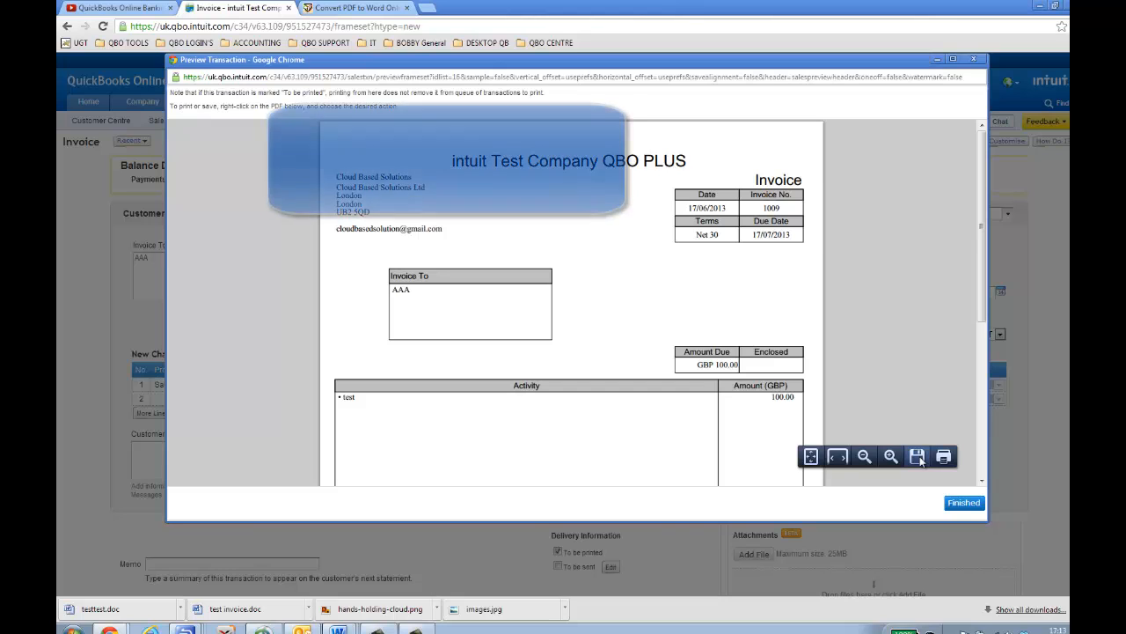
Save the preview as 'invoice tester.pdf' and return to the saved invoice.
left_click(917, 456)
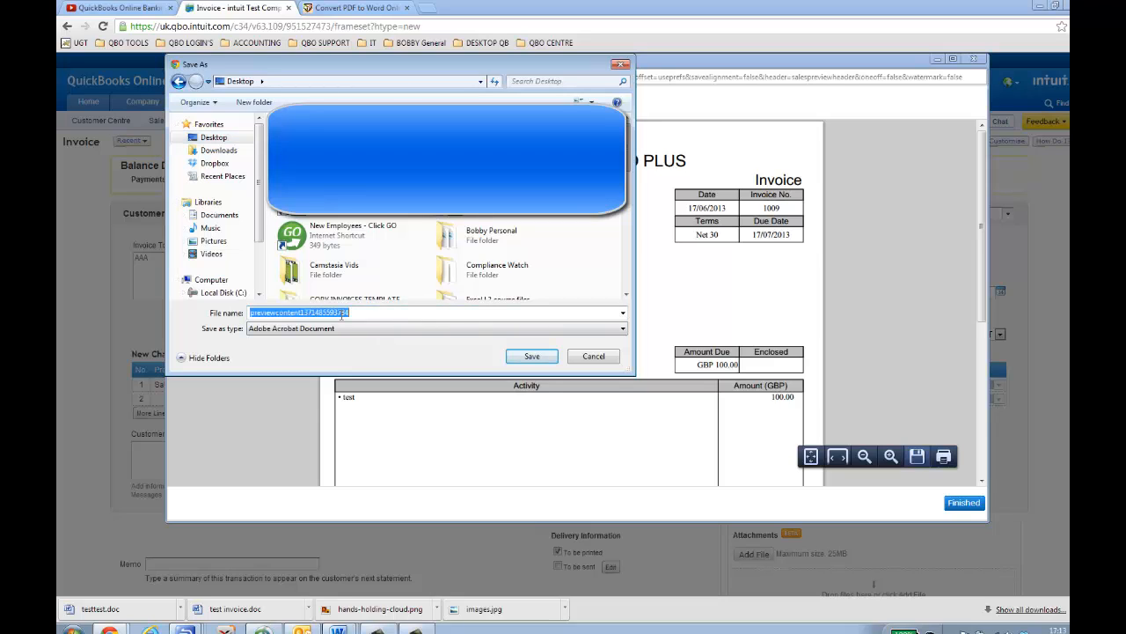
type("invoice tester")
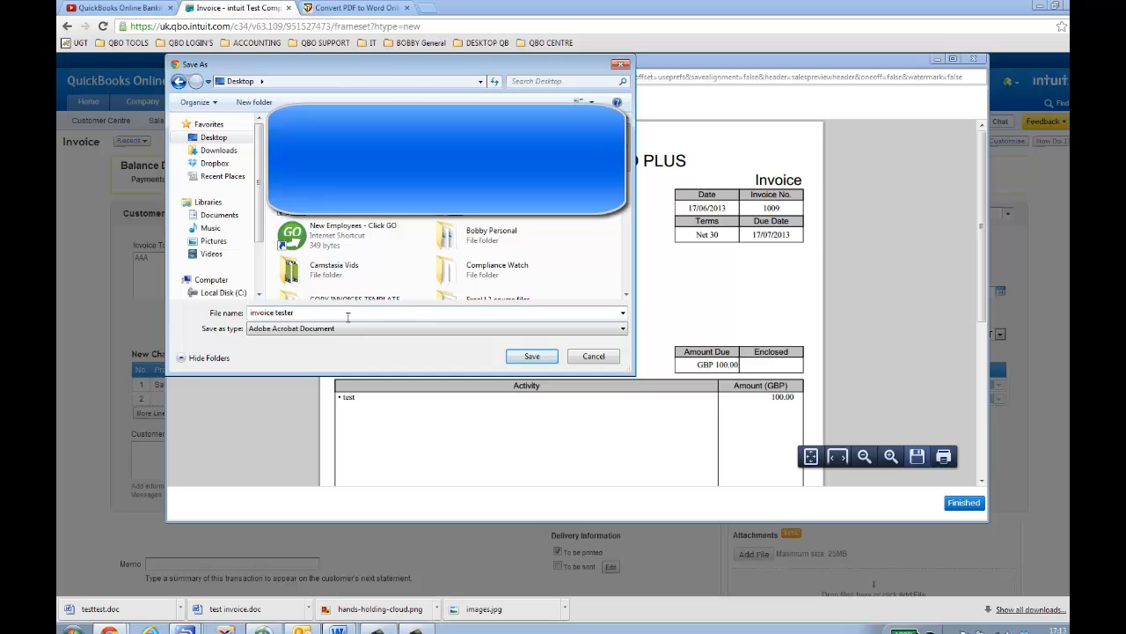
left_click(532, 356)
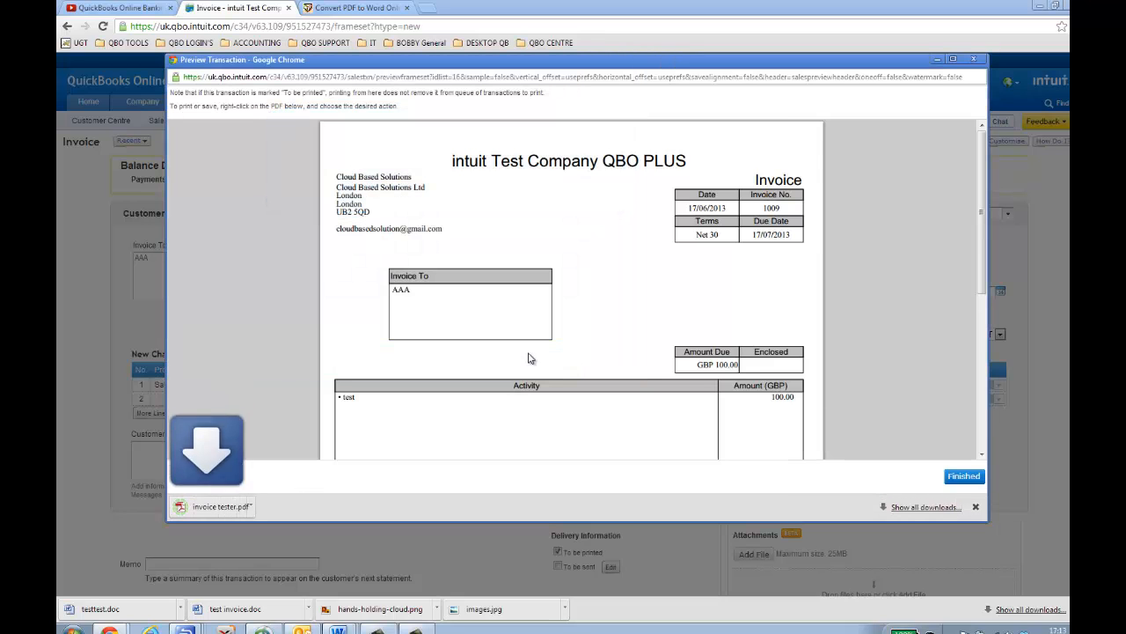
left_click(964, 475)
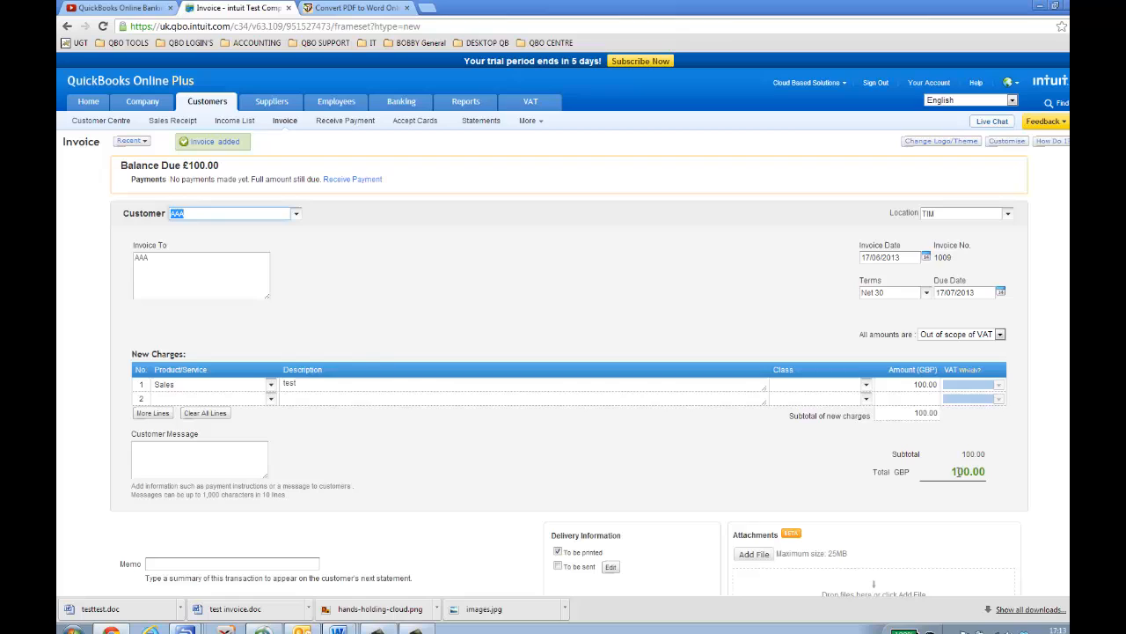
mouse_move(369, 359)
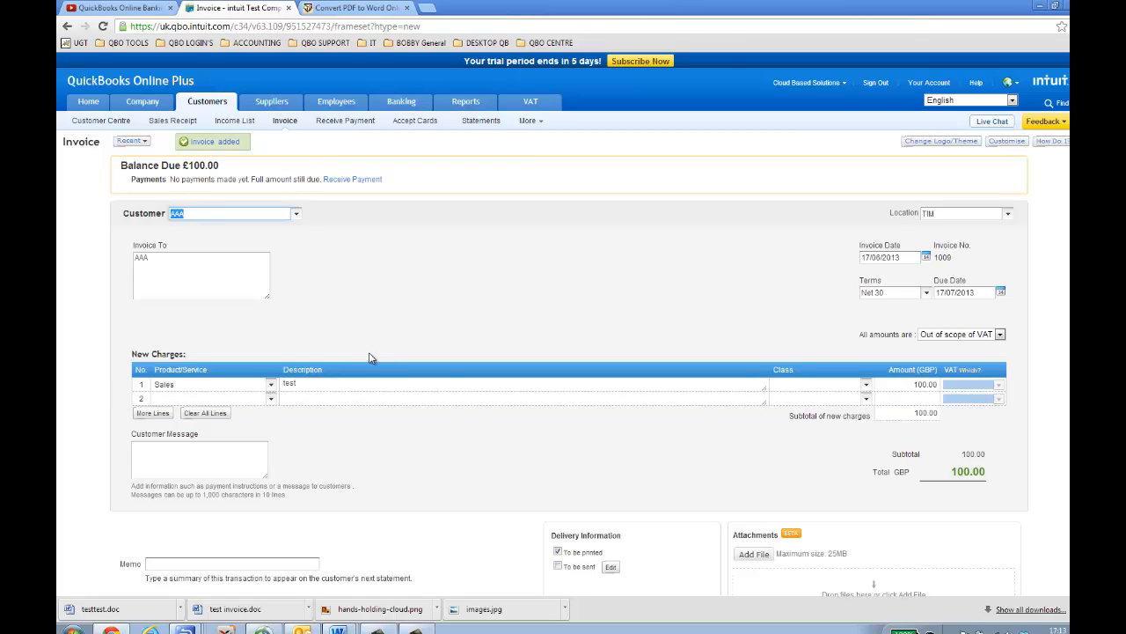
mouse_move(369, 248)
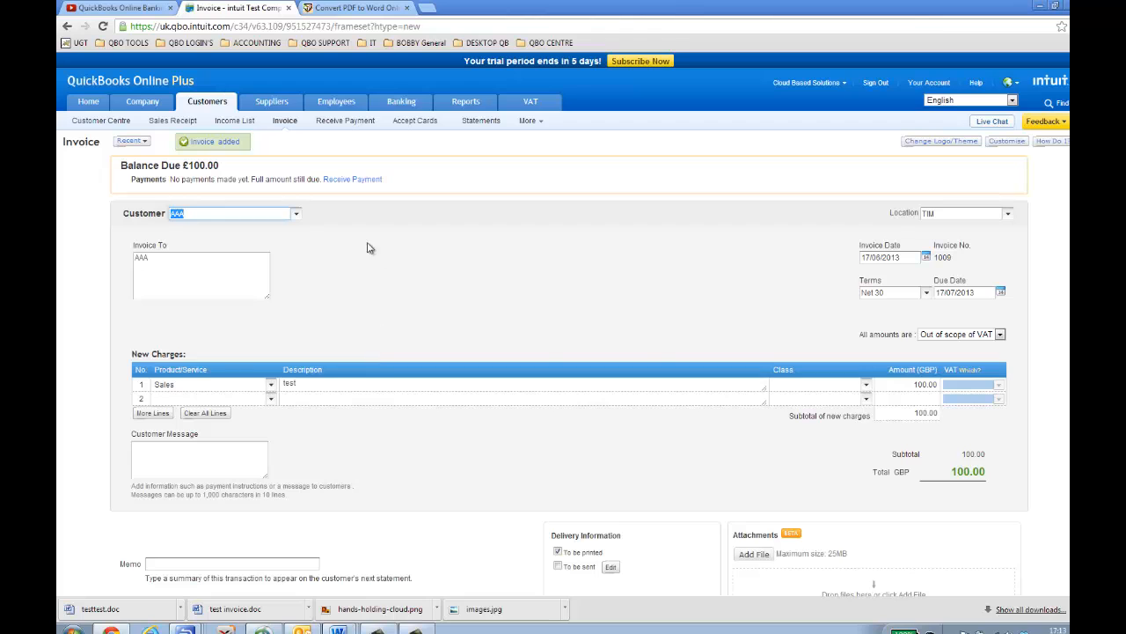
Switch to the Convert PDF to Word browser page.
left_click(352, 7)
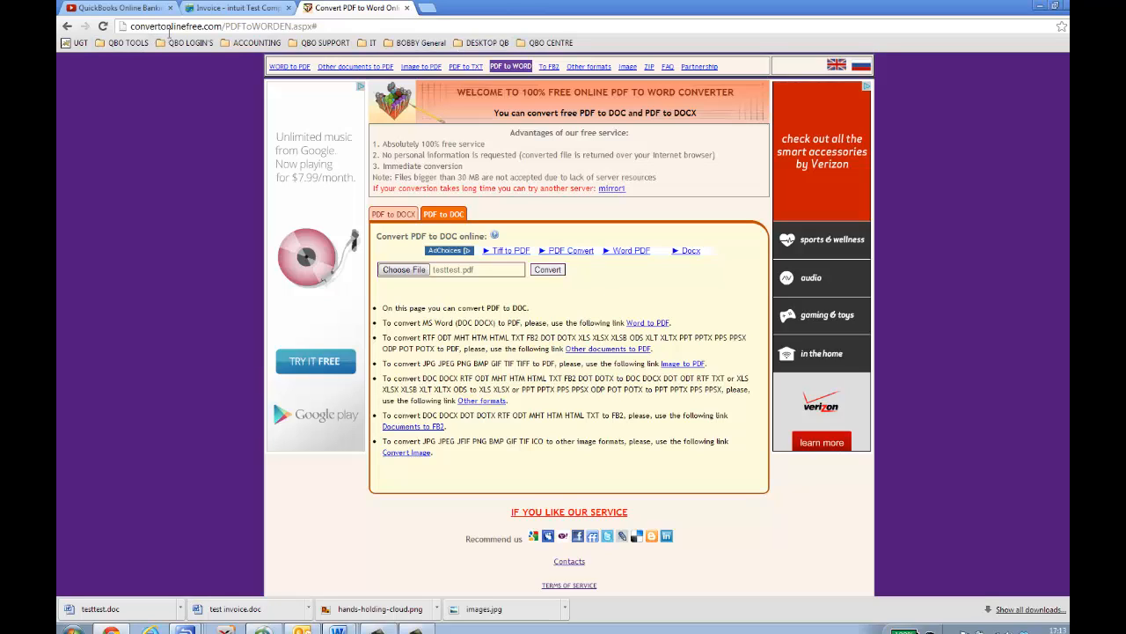
mouse_move(208, 42)
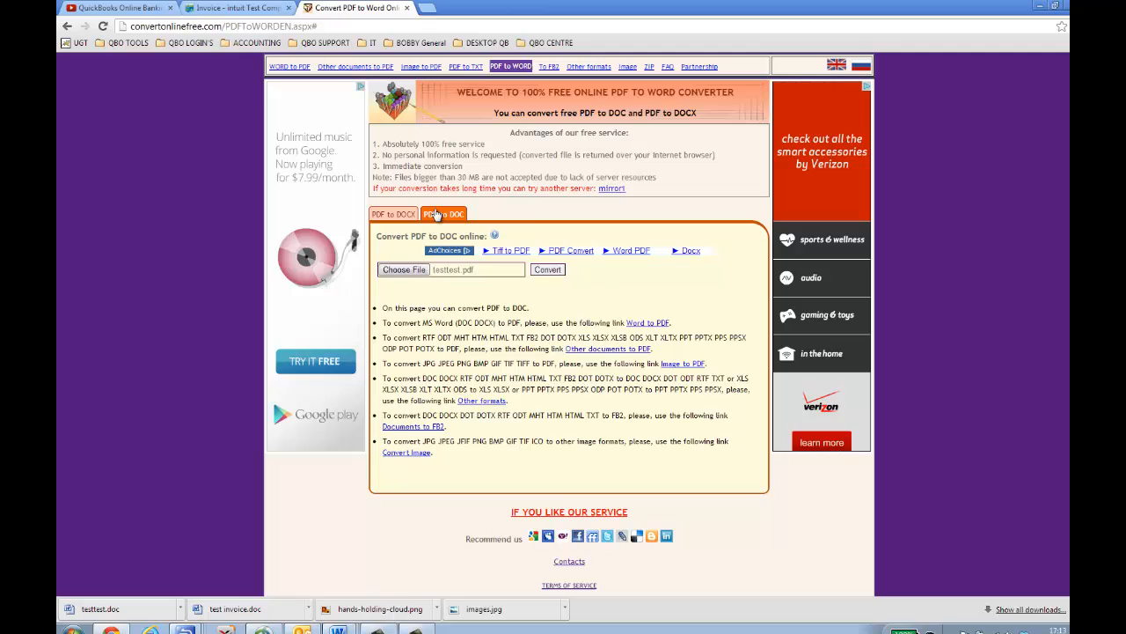
mouse_move(444, 214)
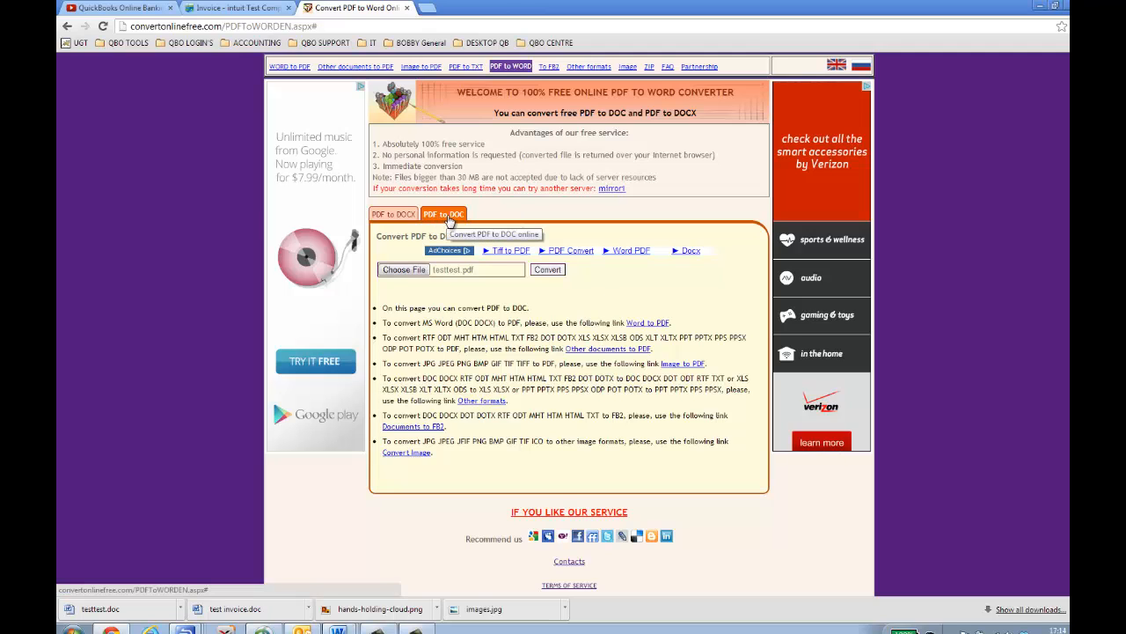
Choose invoice tester.pdf as the source and convert it to a Word document.
left_click(405, 269)
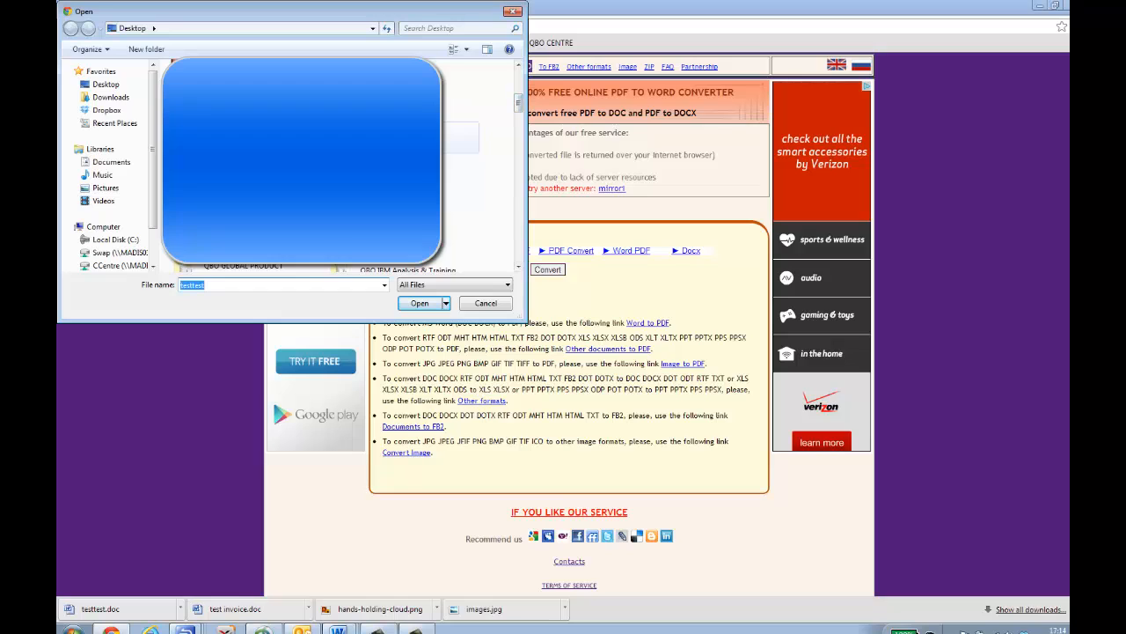
type("Invoice issue invoice")
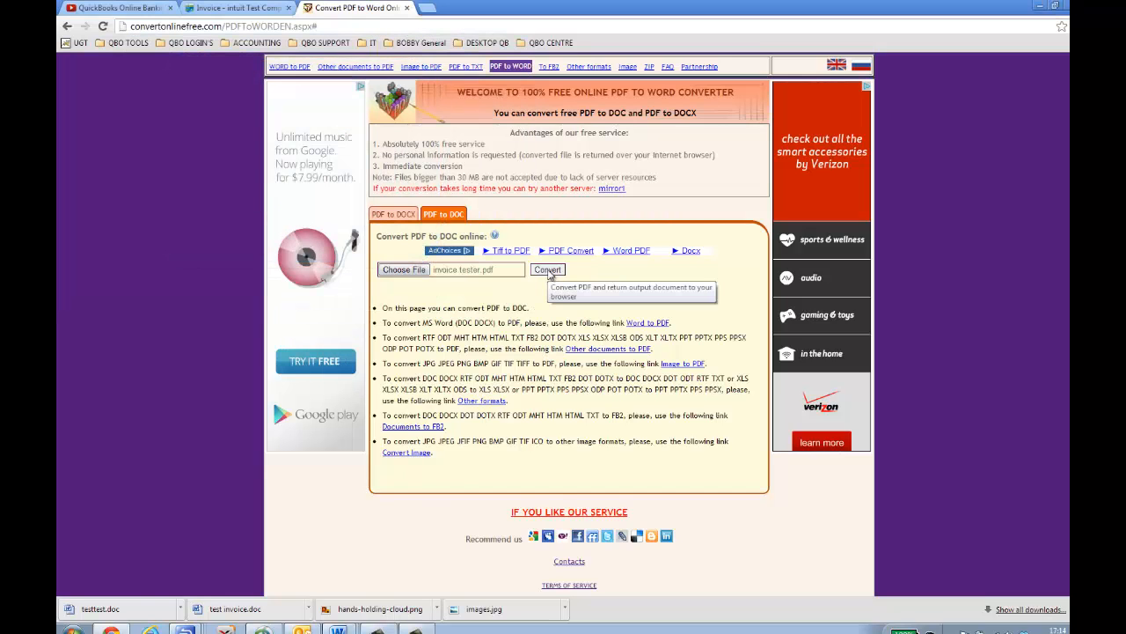
left_click(545, 269)
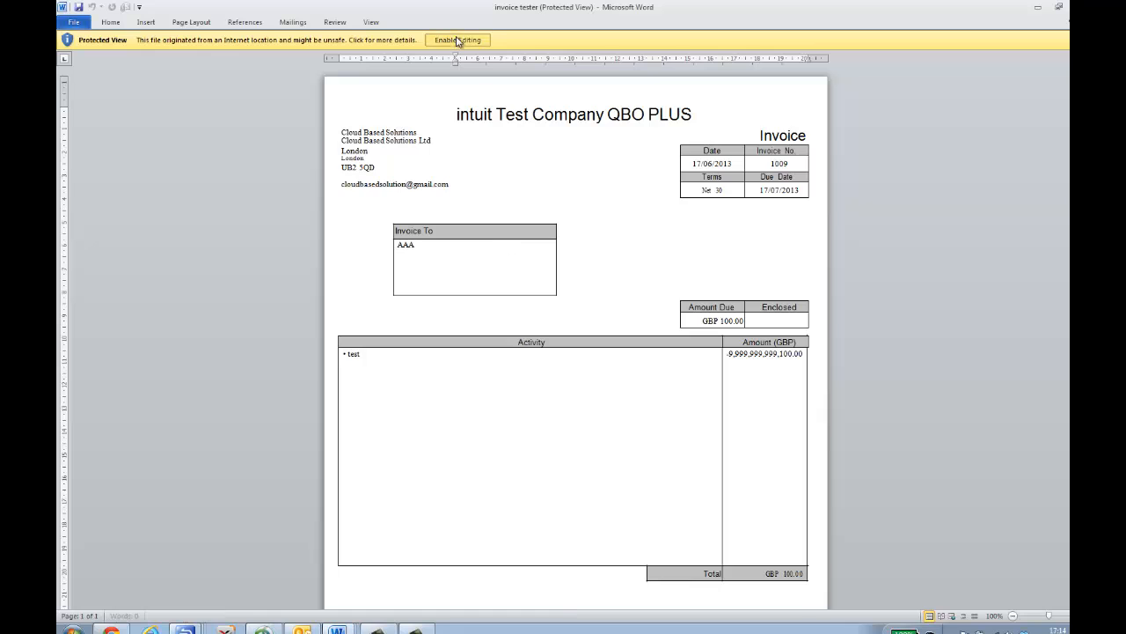
Enable editing of the converted invoice 1009 document and adjust the invoice table.
left_click(457, 39)
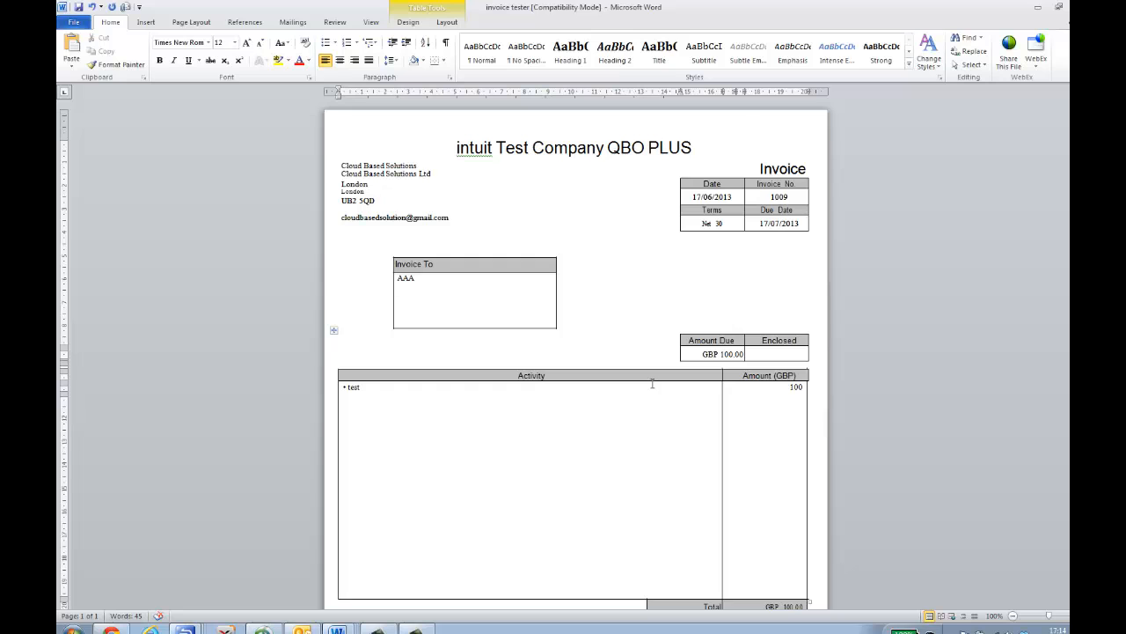
scroll("down", 3)
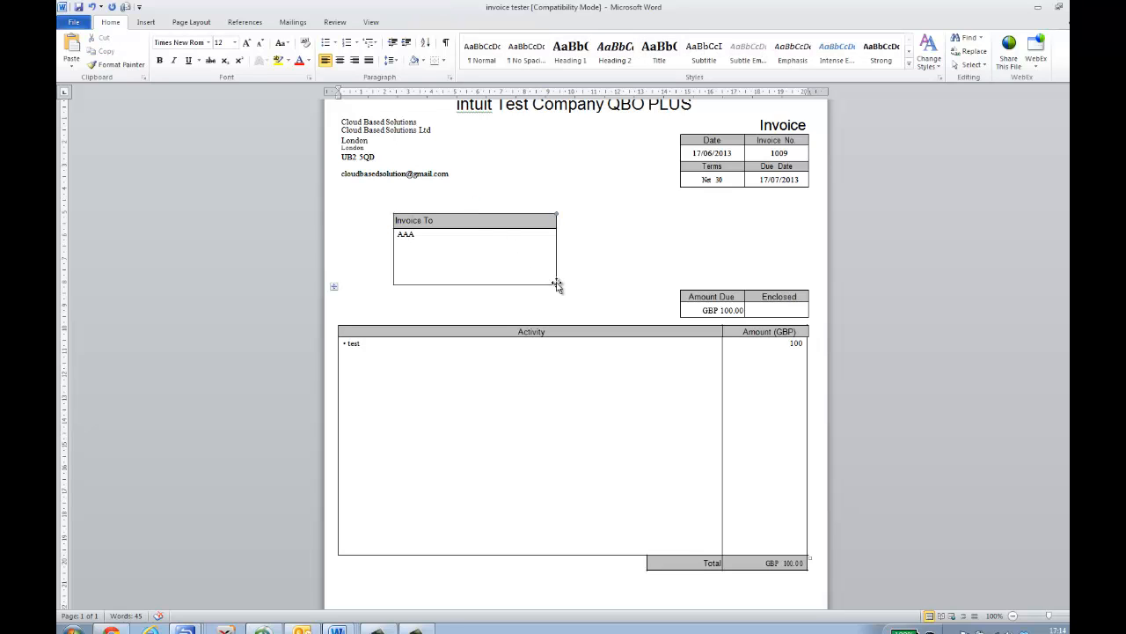
left_click_drag(556, 218, 612, 283)
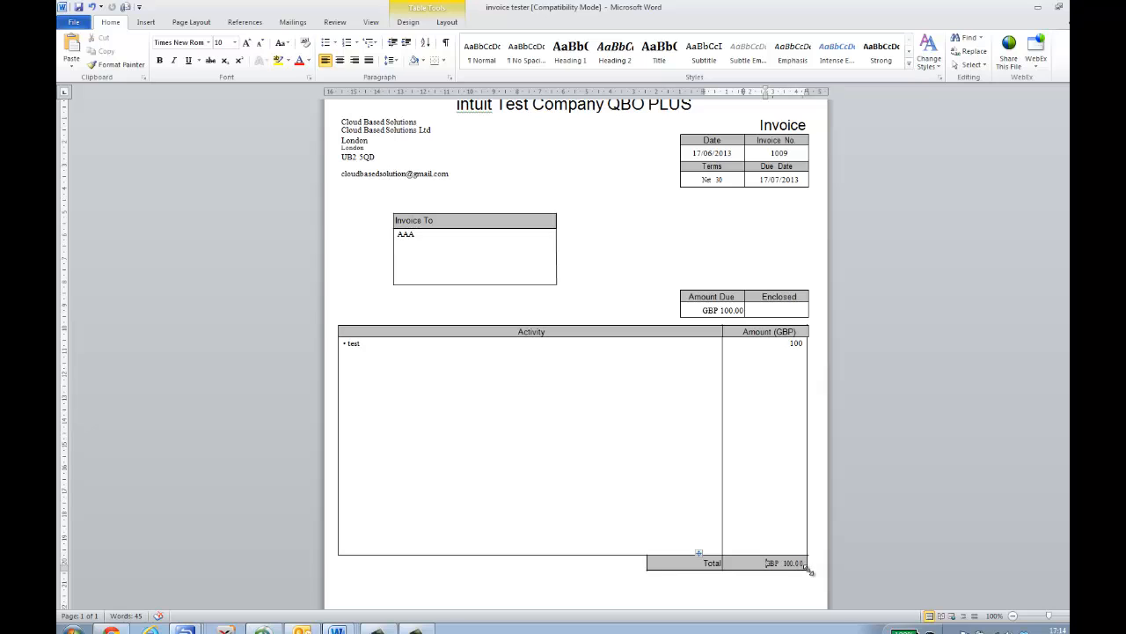
mouse_move(806, 572)
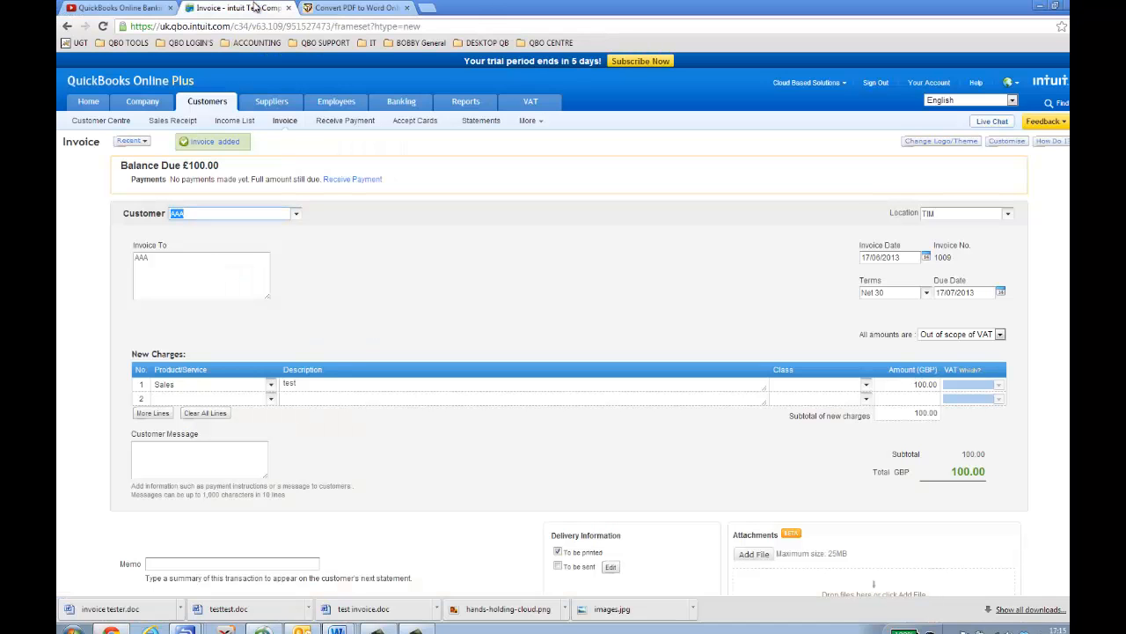
mouse_move(355, 7)
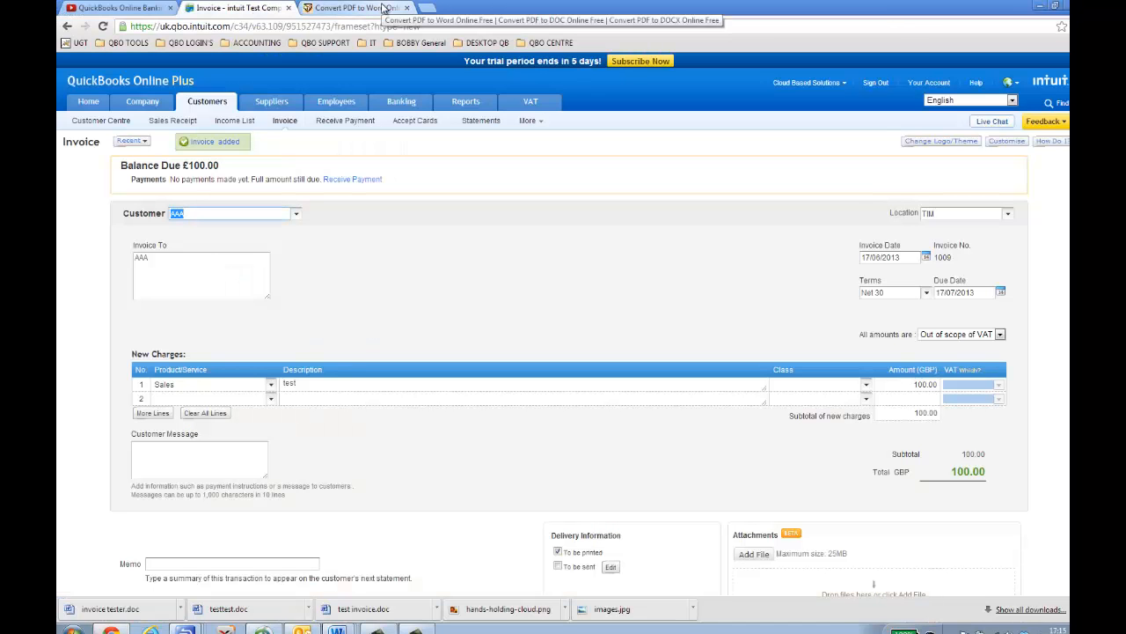